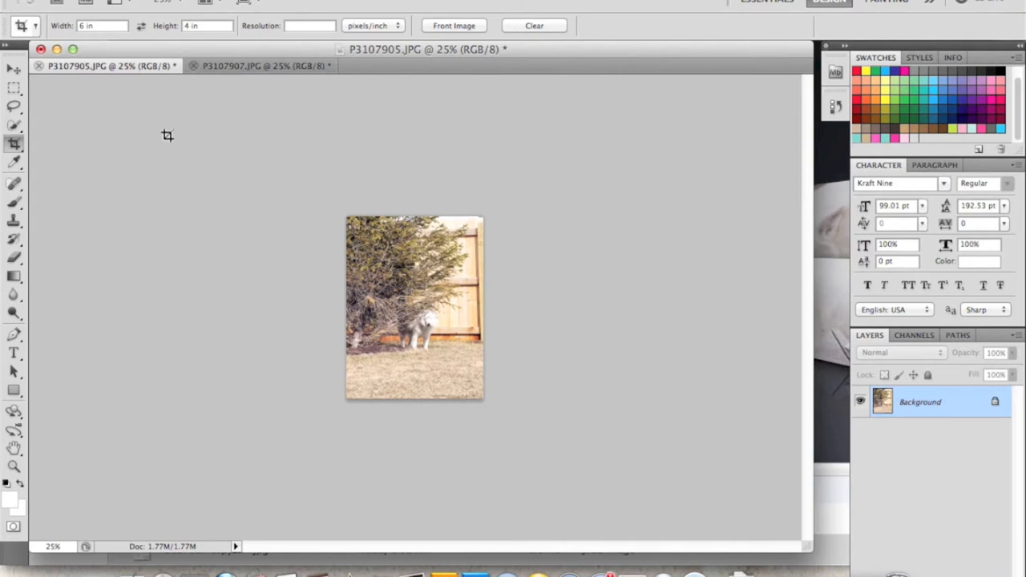
# Set the tree dog photo's crop width to 3 in with height 4 in, then start a new document.
pyautogui.click(260, 66)
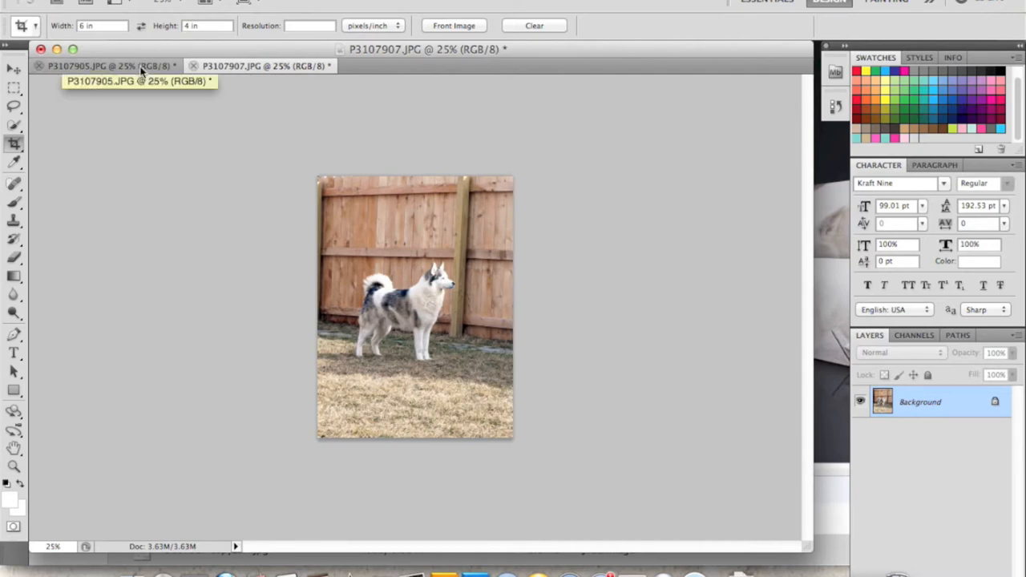
pyautogui.click(105, 66)
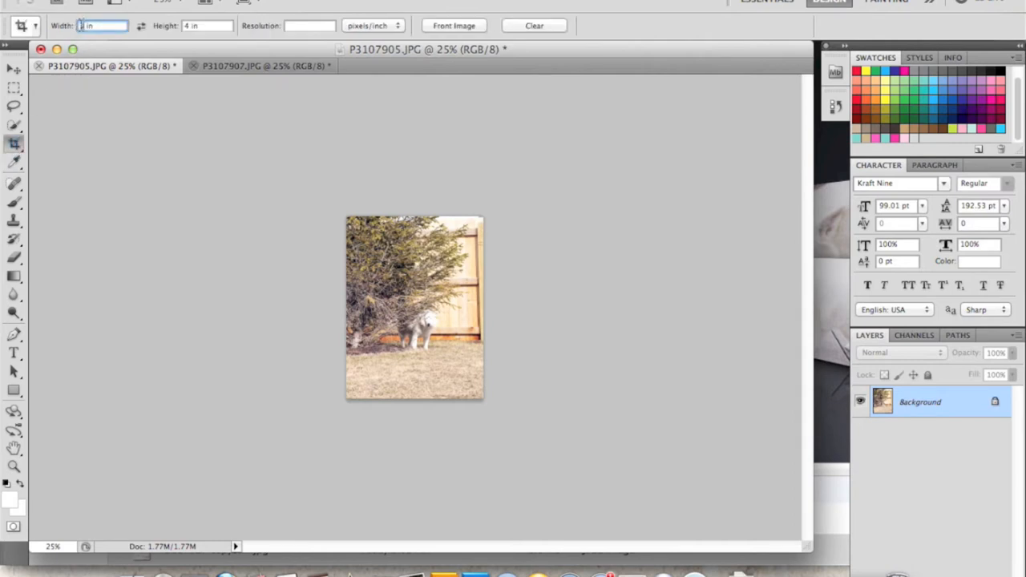
pyautogui.write('3')
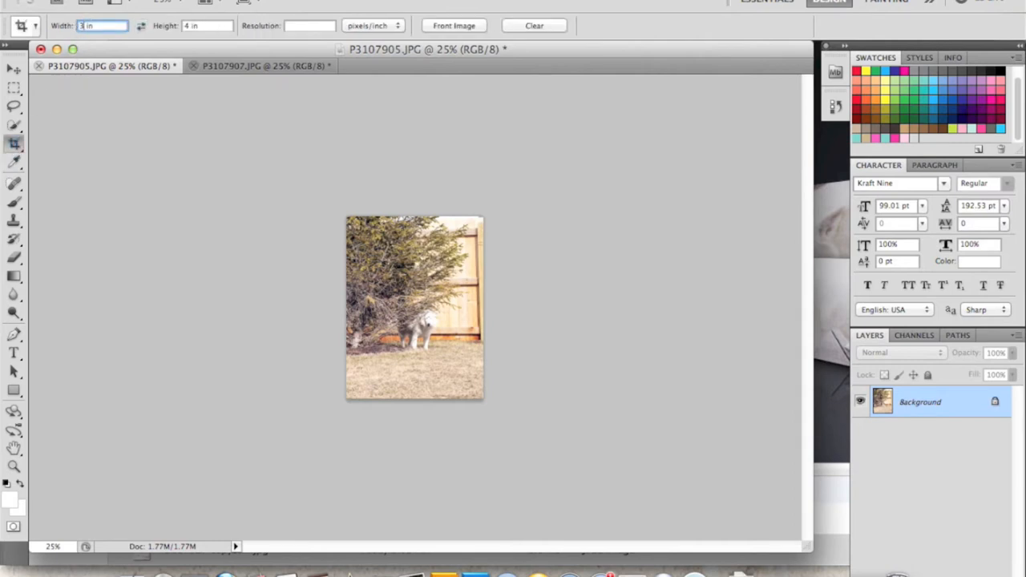
pyautogui.click(144, 6)
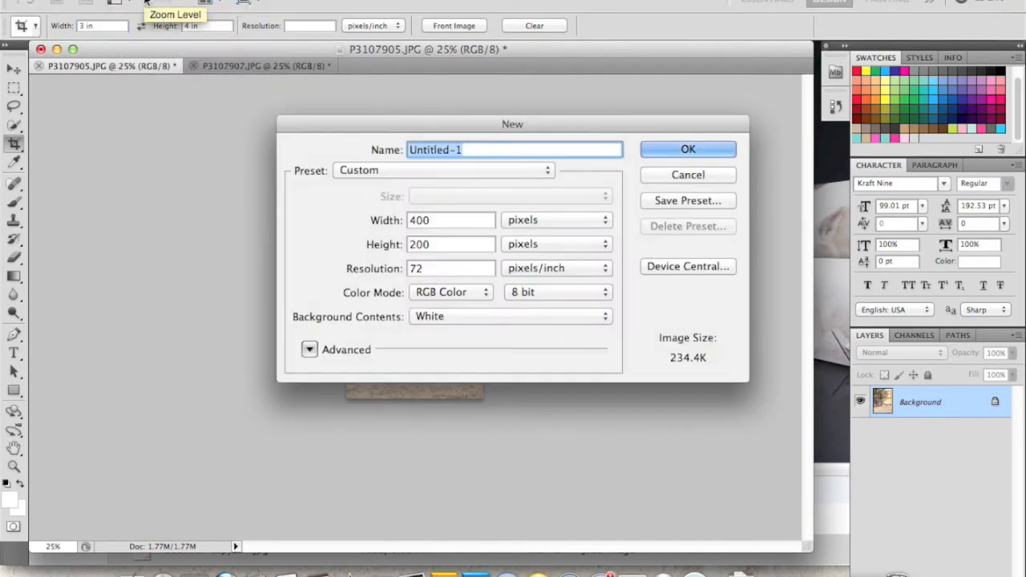
# Create a blank document named DogPhotos, 6 by 4 inches at 300 ppi resolution.
pyautogui.write('D')
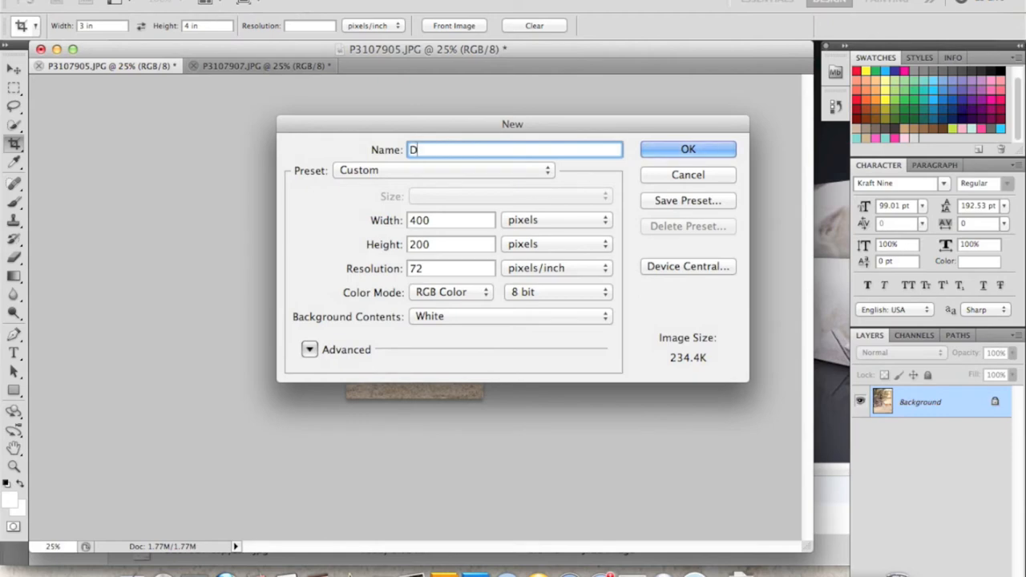
pyautogui.write('ogPhotos')
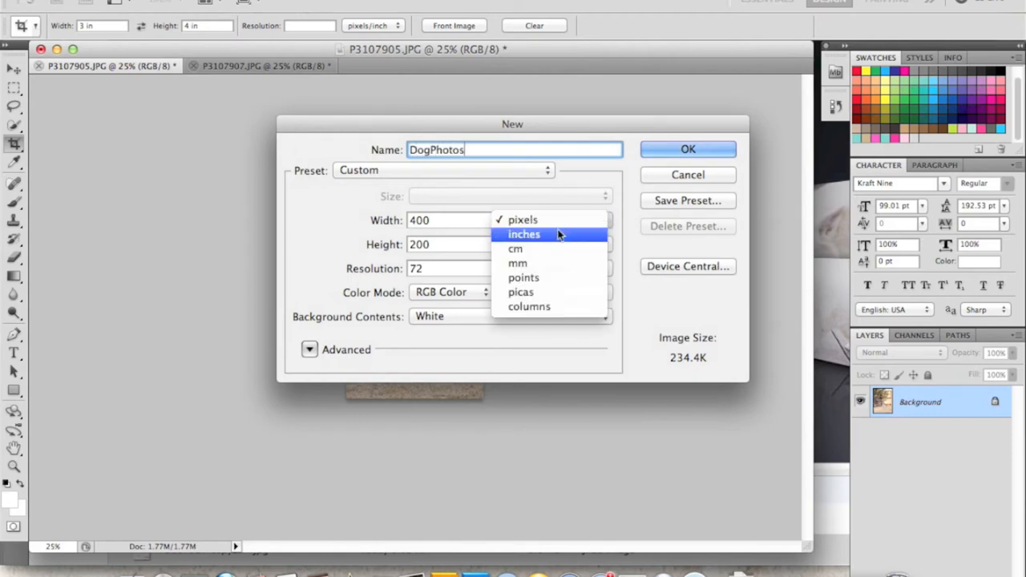
pyautogui.click(525, 234)
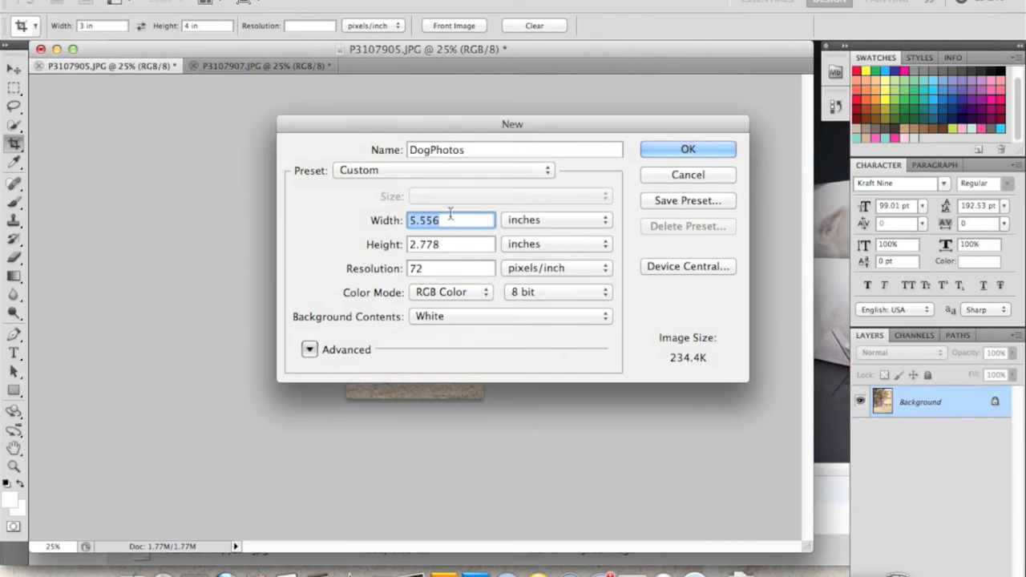
pyautogui.write('6')
pyautogui.click(450, 246)
pyautogui.write('4')
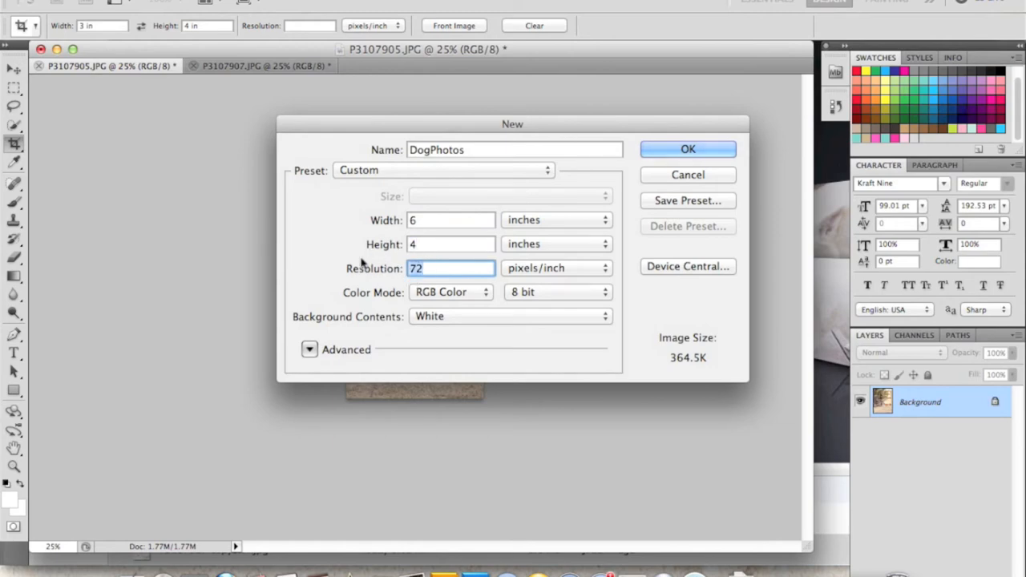
pyautogui.write('300')
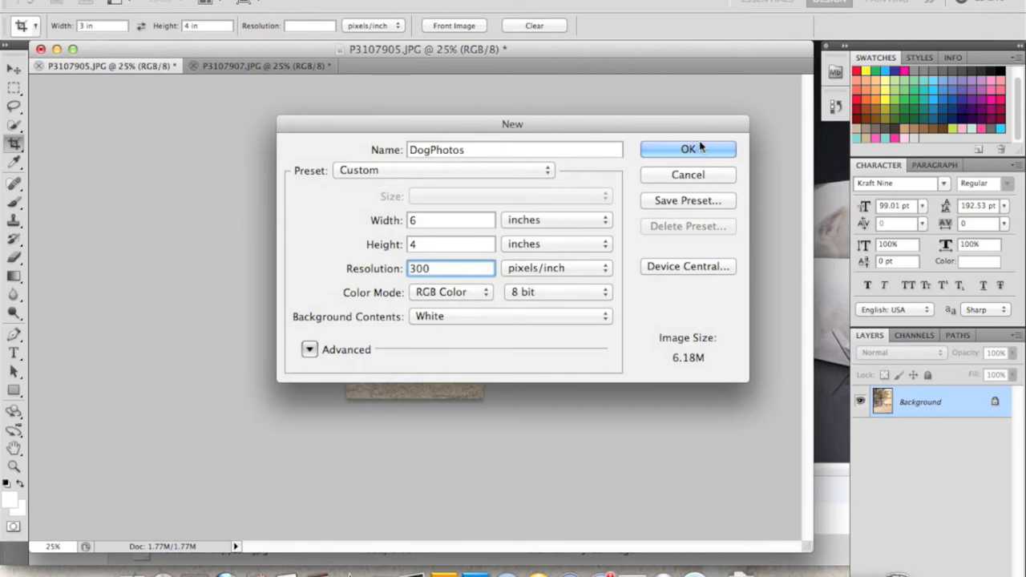
pyautogui.click(688, 149)
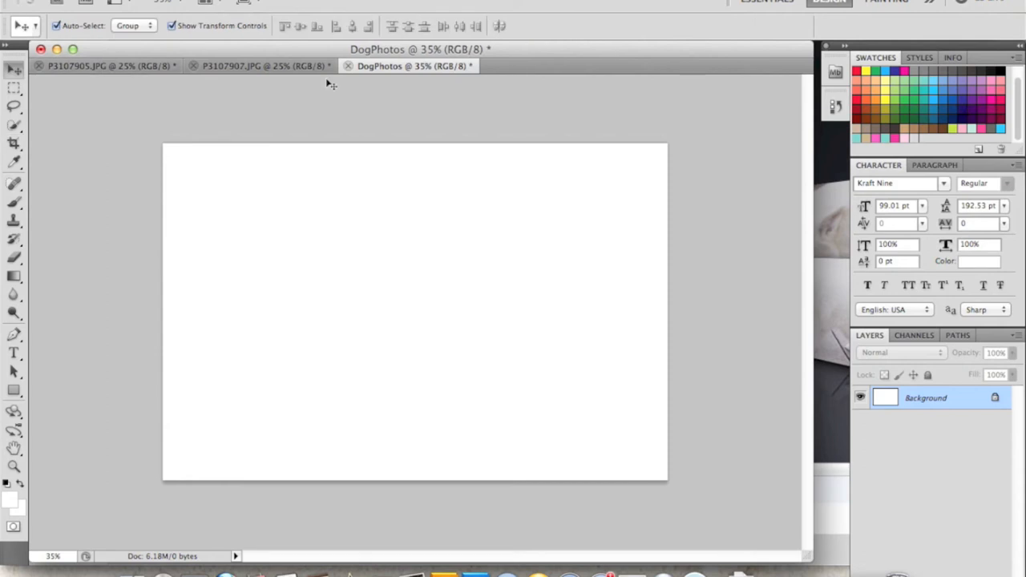
pyautogui.moveTo(112, 66)
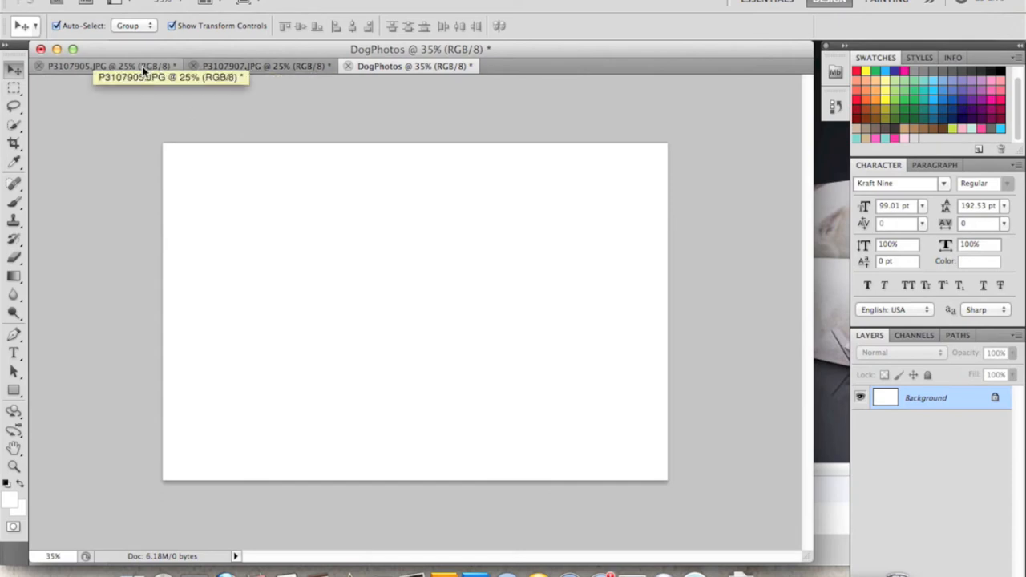
# Bring the tree dog photo P3107905.JPG back to the front.
pyautogui.click(104, 65)
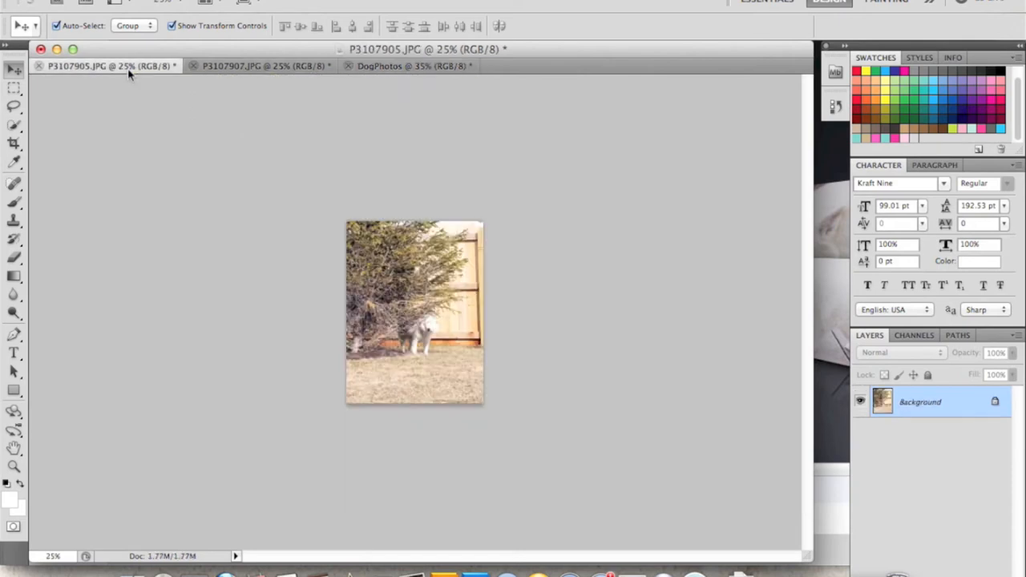
pyautogui.moveTo(265, 65)
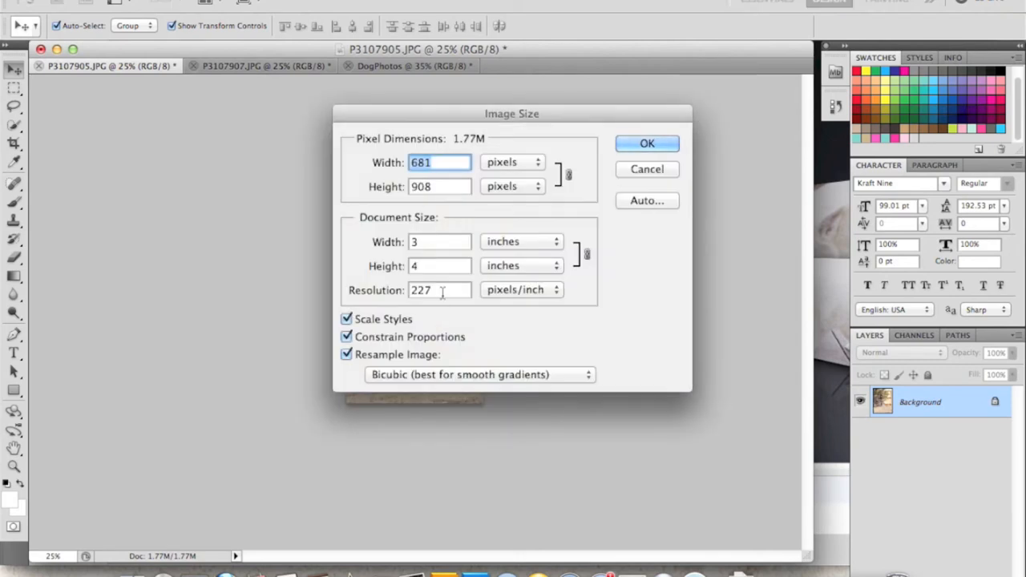
# Resample the tree dog photo and the husky photo to 300 ppi via Image Size.
pyautogui.click(439, 288)
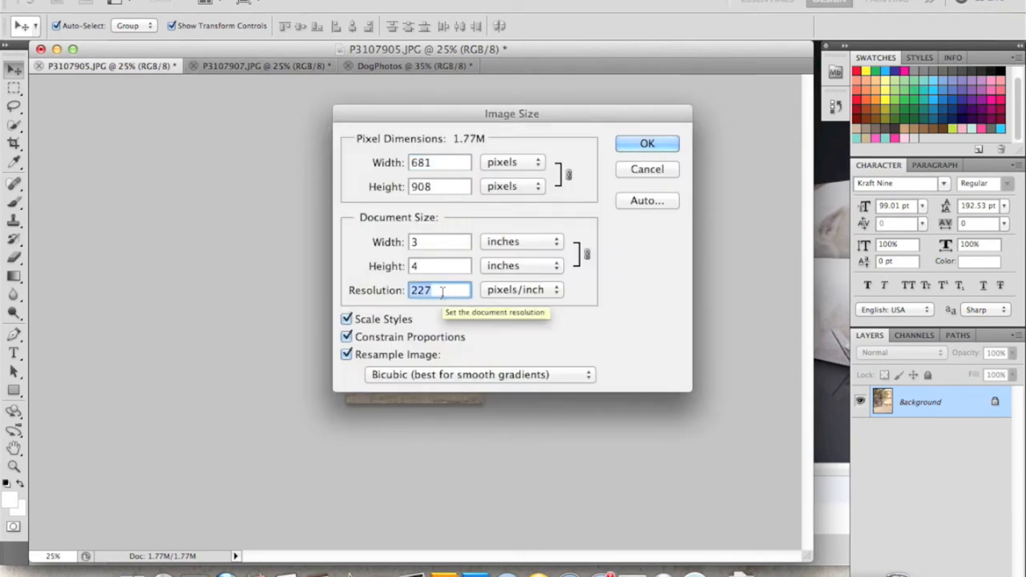
pyautogui.write('300')
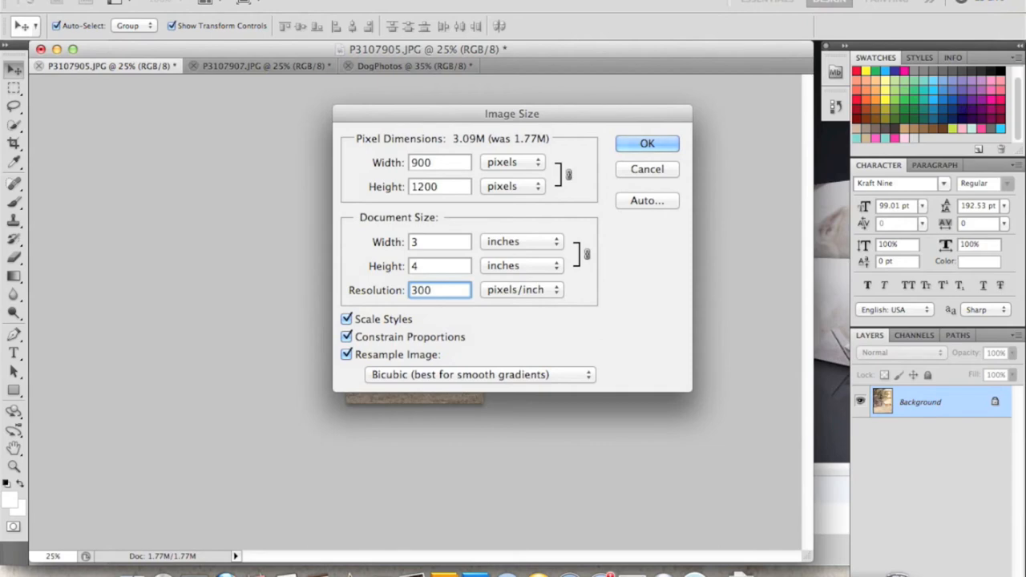
pyautogui.moveTo(568, 176)
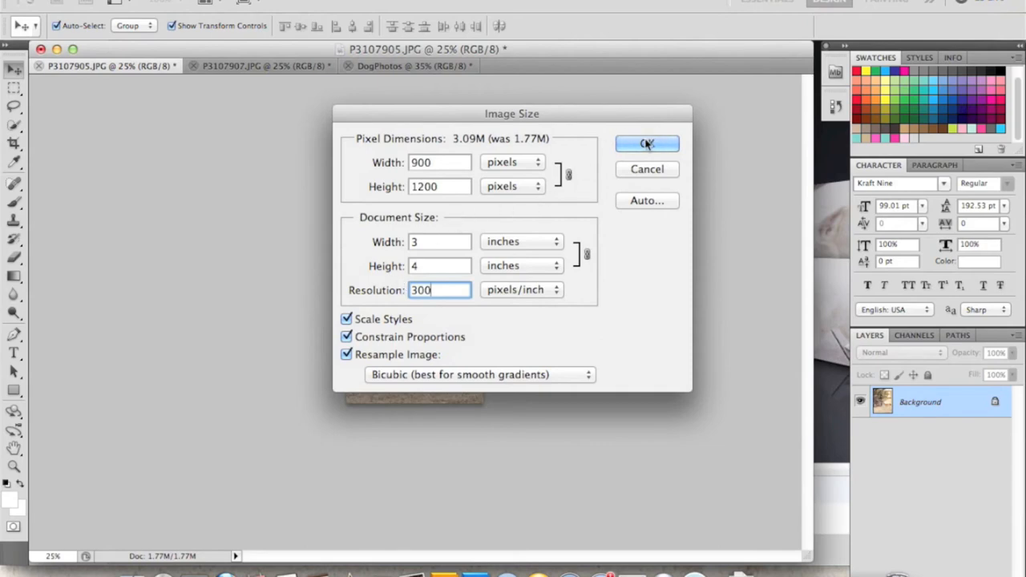
pyautogui.click(648, 145)
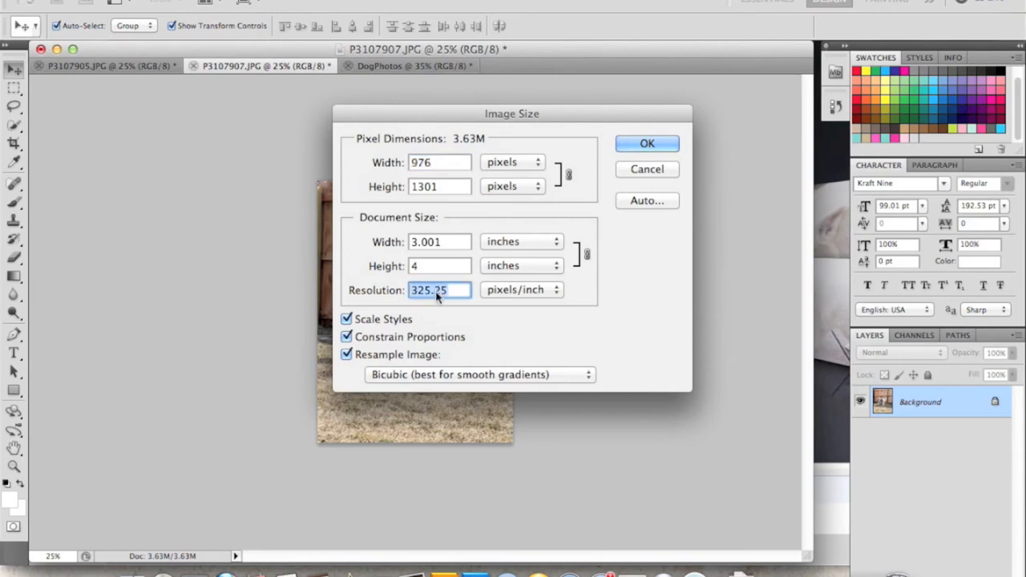
pyautogui.write('300')
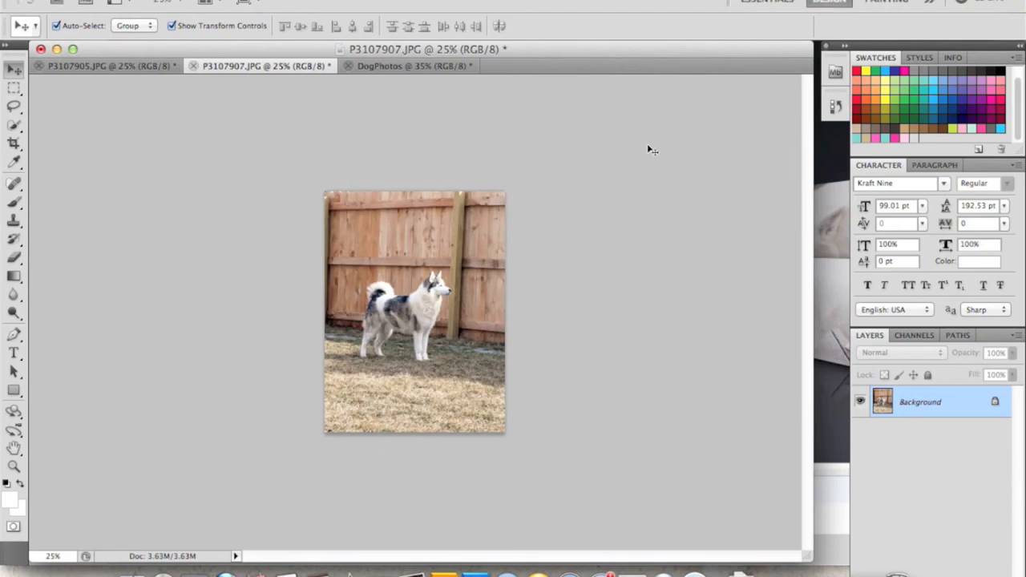
pyautogui.click(88, 65)
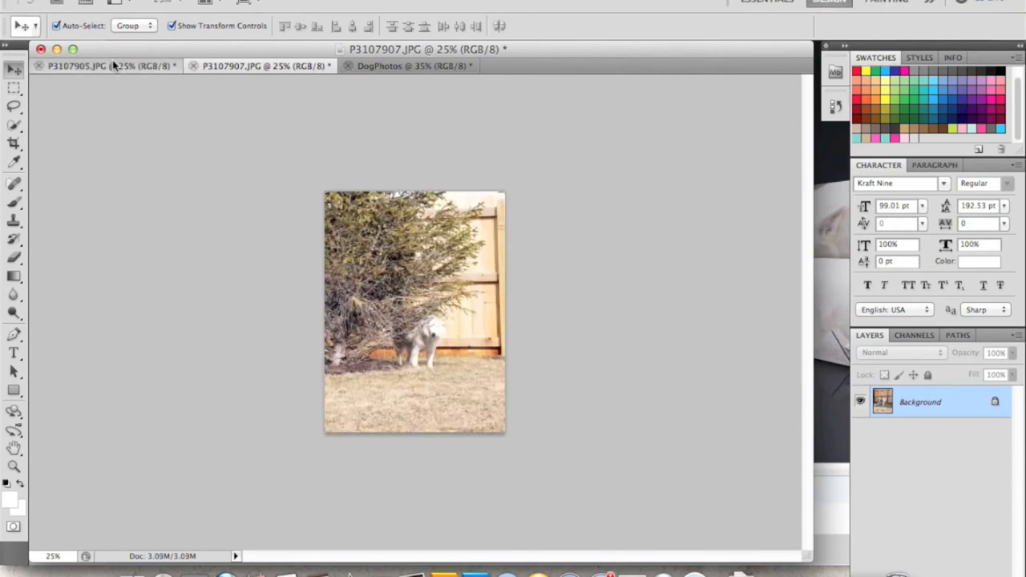
# Duplicate the tree dog photo's Background layer into the DogPhotos document.
pyautogui.click(77, 66)
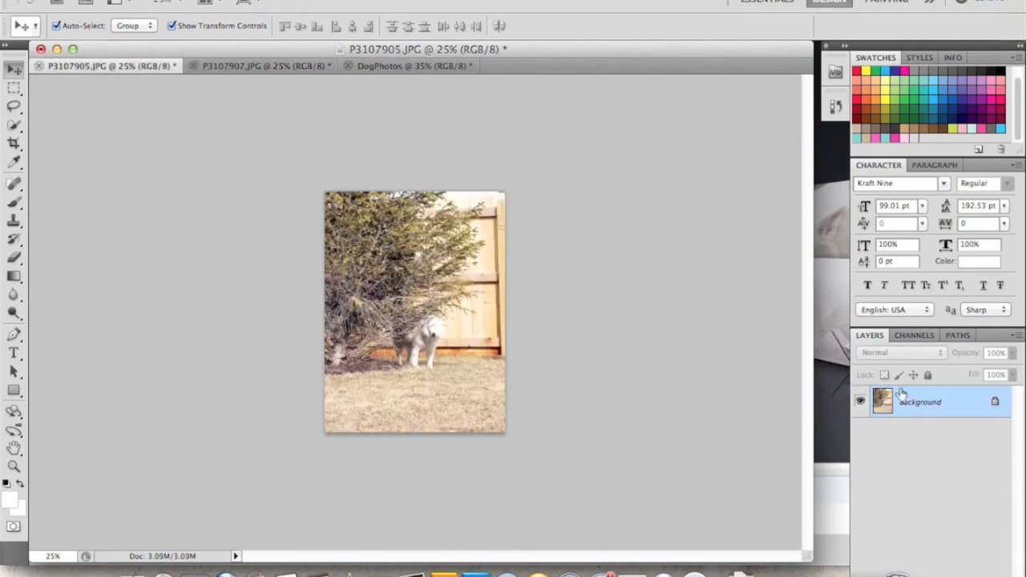
pyautogui.rightClick(921, 401)
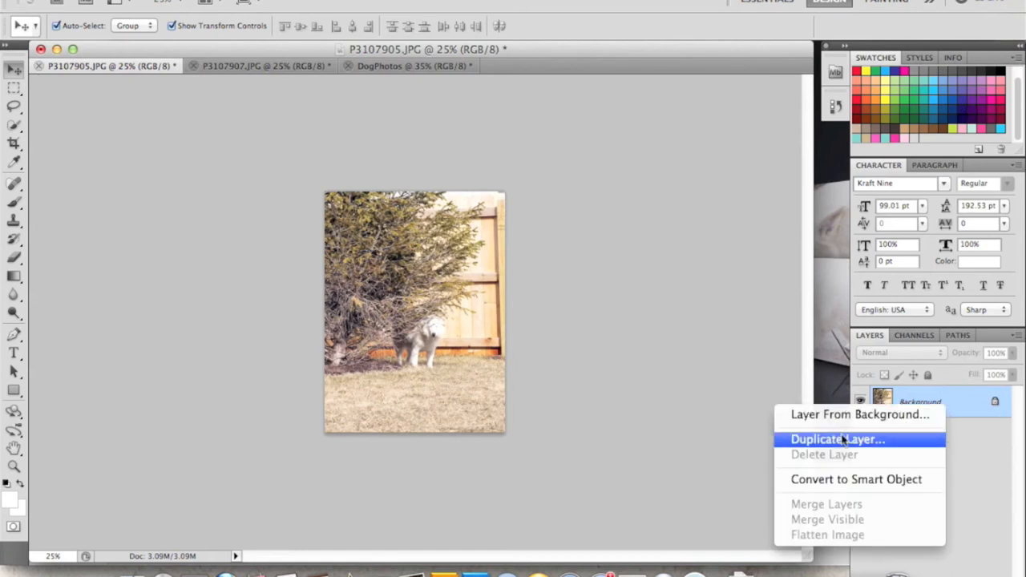
pyautogui.click(837, 439)
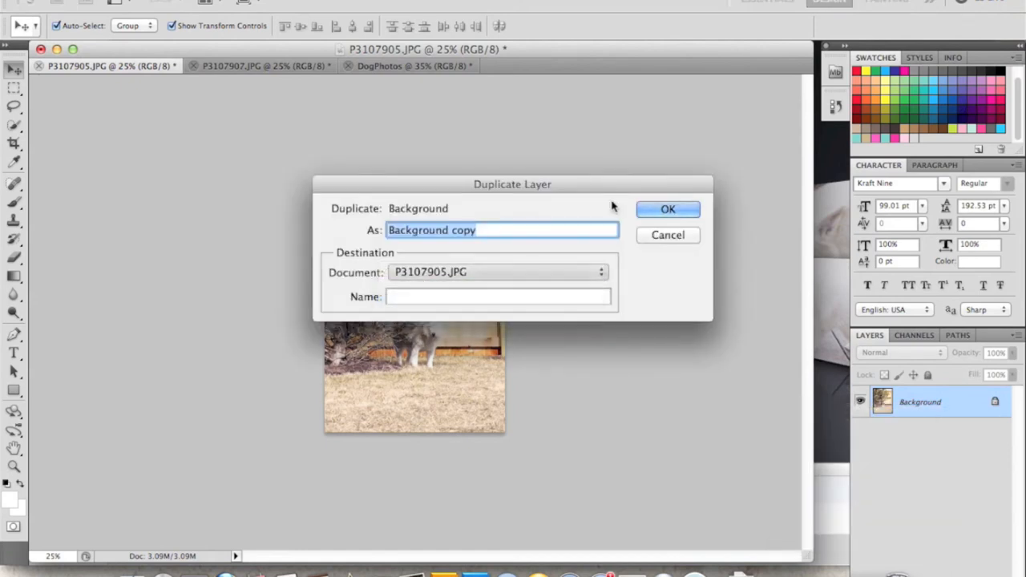
pyautogui.click(667, 209)
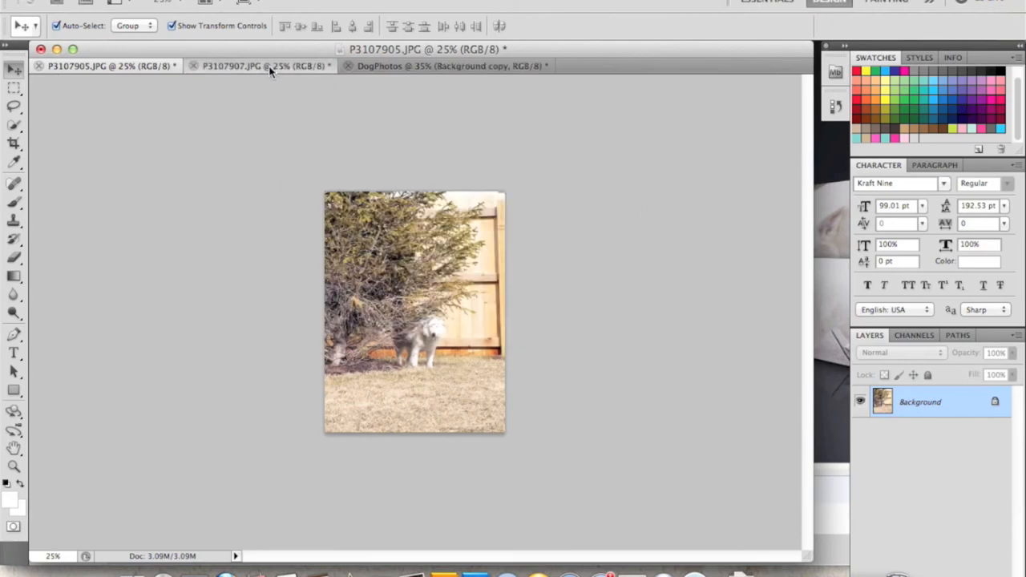
# Duplicate the husky photo's Background layer into the DogPhotos document.
pyautogui.rightClick(920, 401)
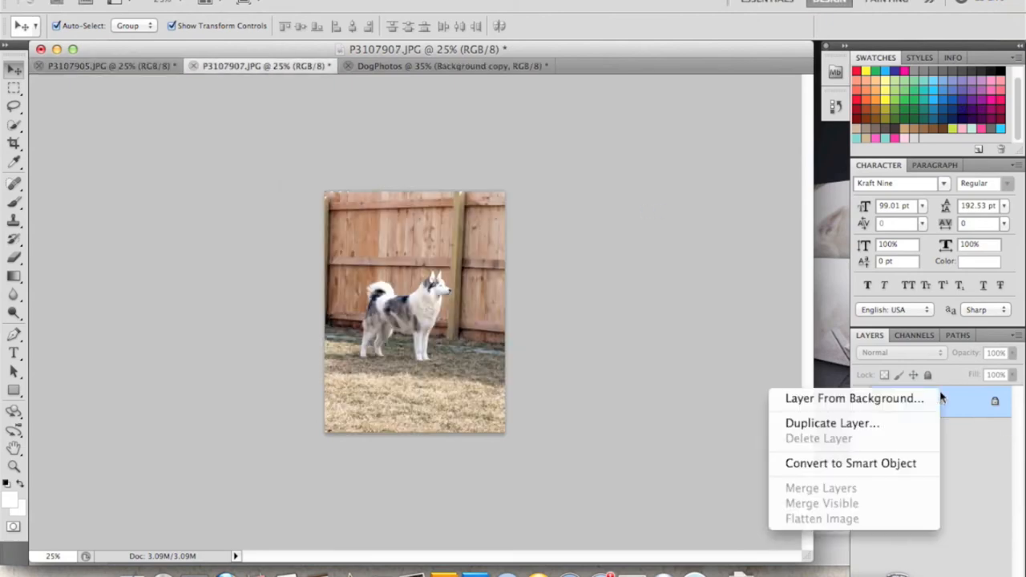
pyautogui.click(832, 424)
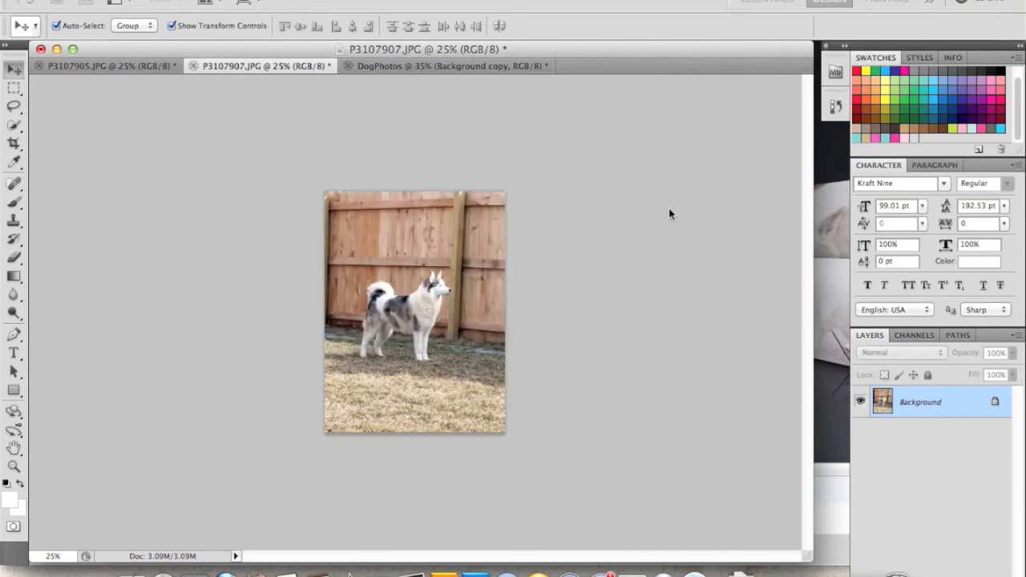
pyautogui.click(449, 66)
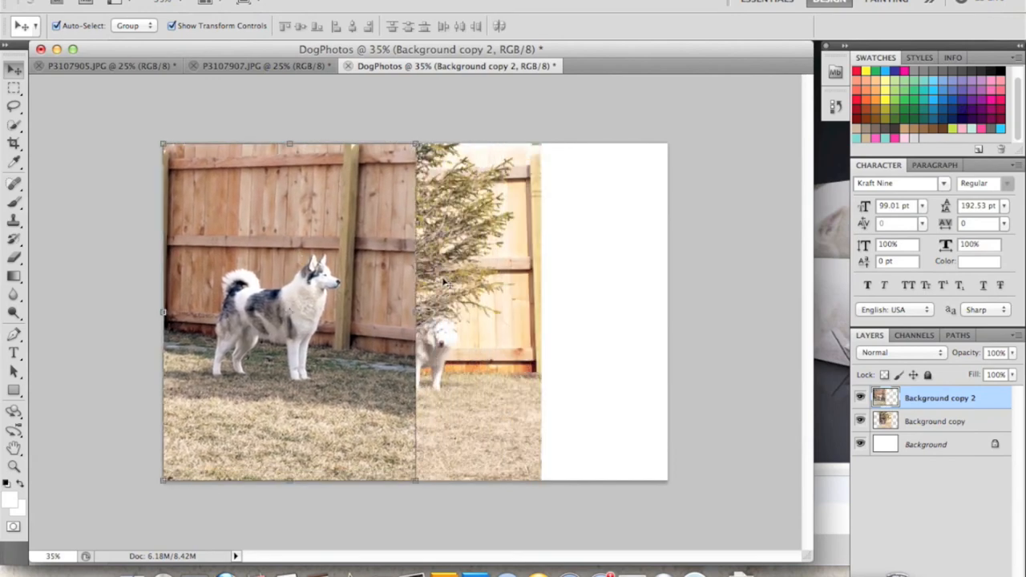
# Move the husky layer against the left edge of the DogPhotos canvas.
pyautogui.click(936, 420)
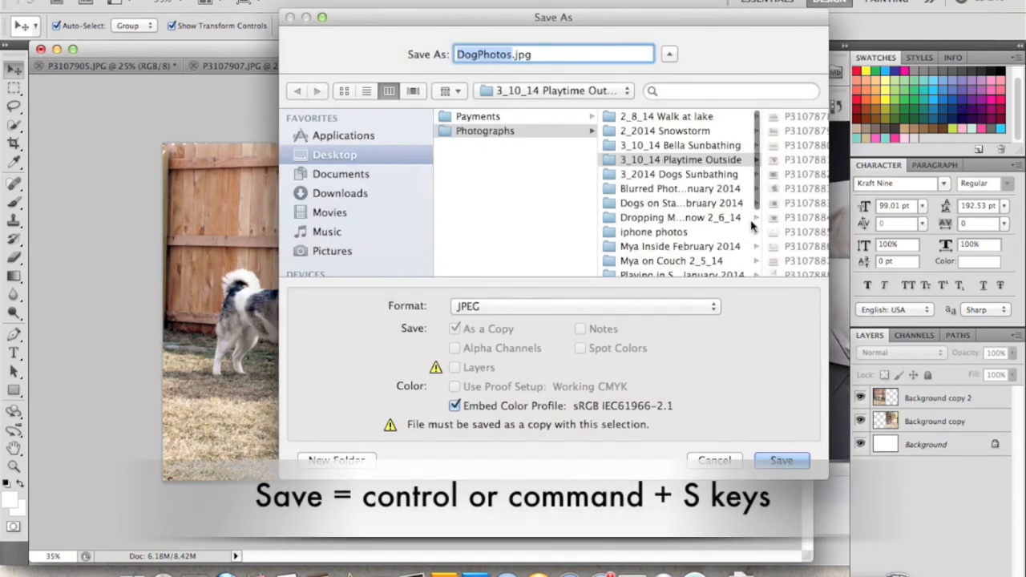
# Save the collage as DogPhotos1.jpg in JPEG format at maximum quality.
pyautogui.write('1')
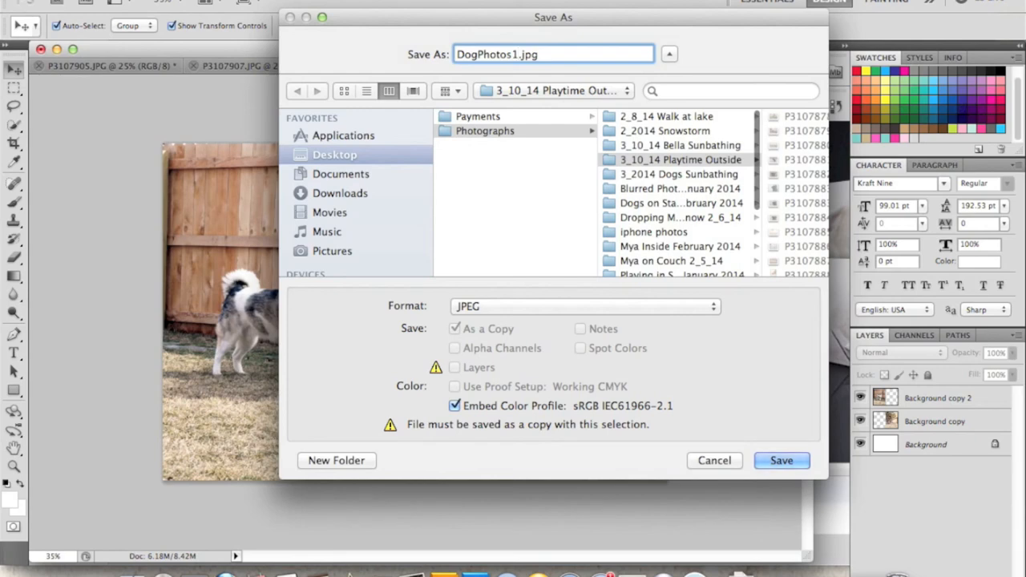
pyautogui.click(780, 460)
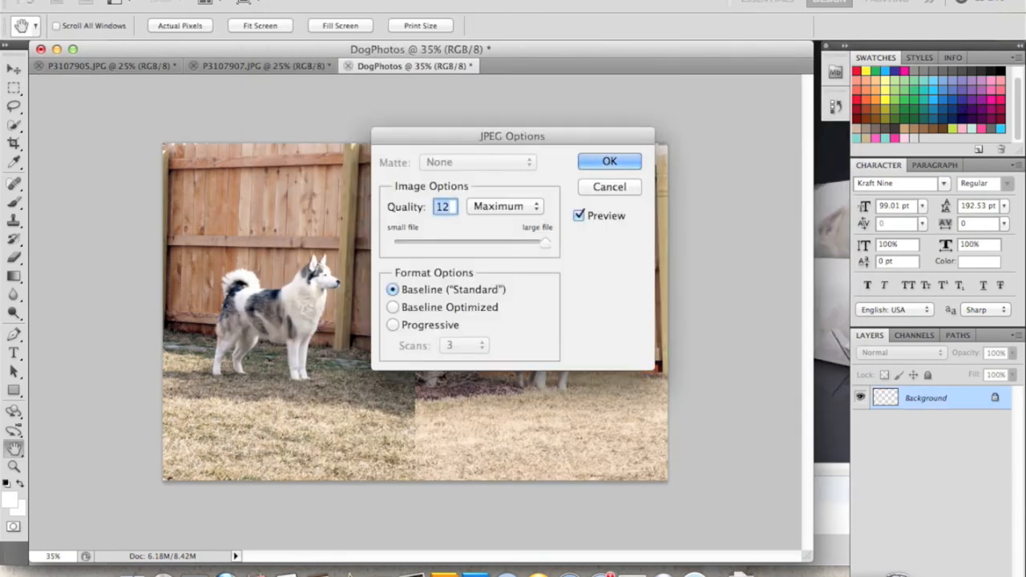
pyautogui.click(609, 160)
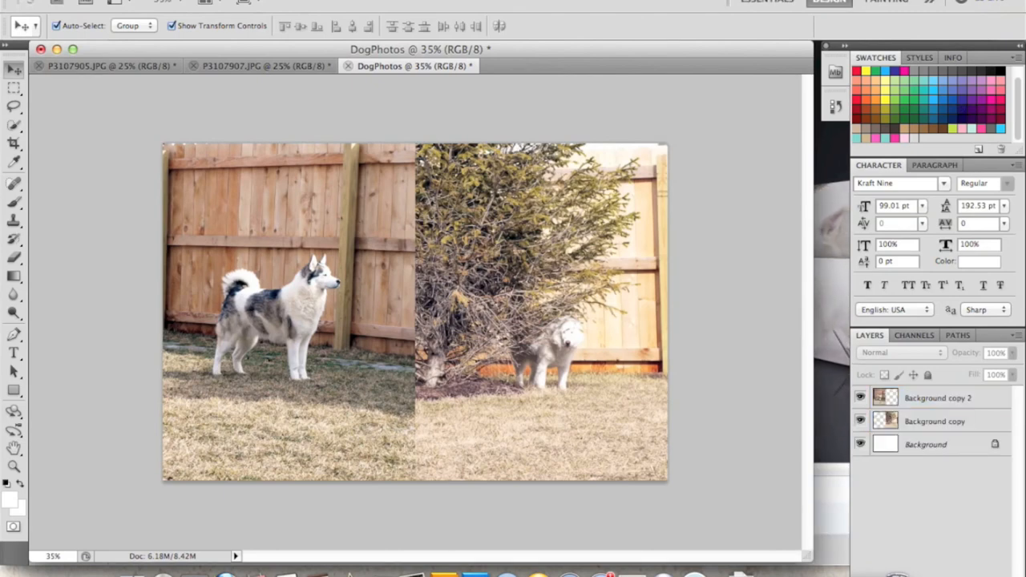